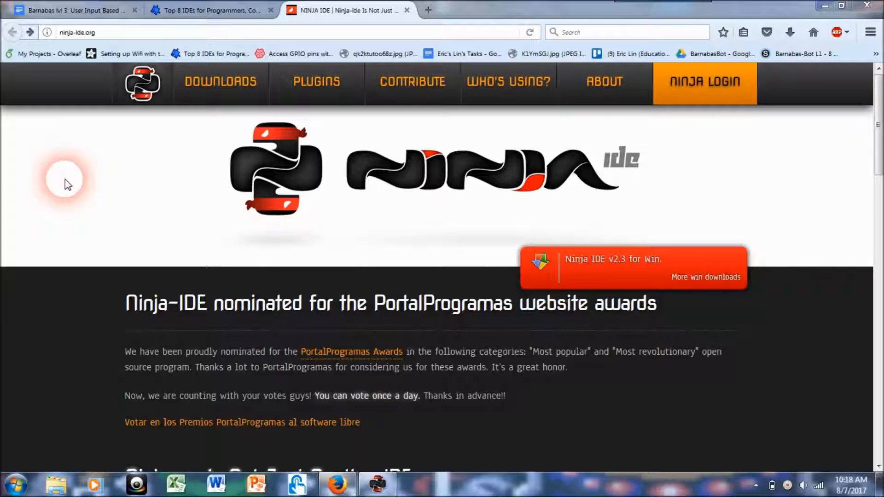
{"action": "mouse_move", "coordinate": [405, 230]}
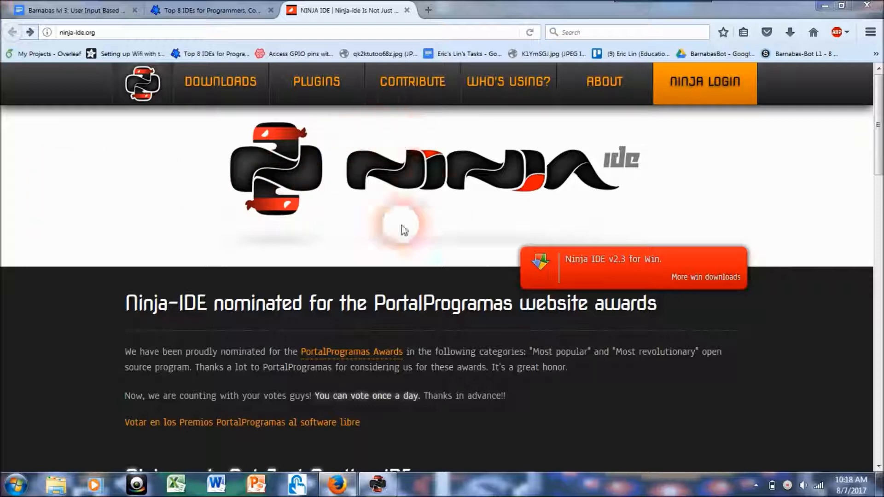
{"action": "mouse_move", "coordinate": [312, 258]}
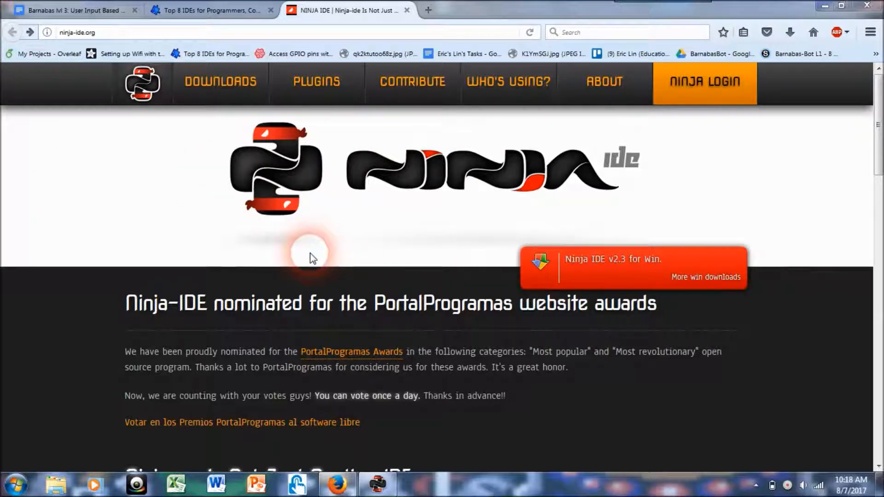
{"action": "mouse_move", "coordinate": [51, 251]}
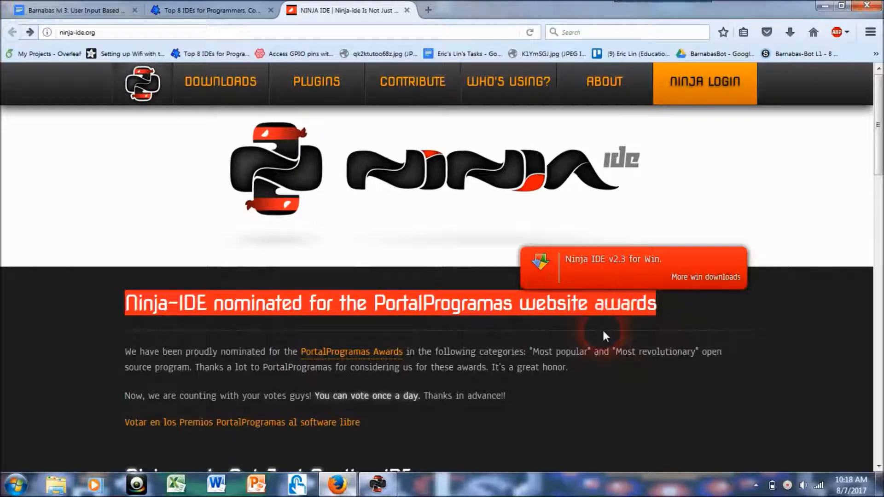
{"action": "mouse_move", "coordinate": [372, 76]}
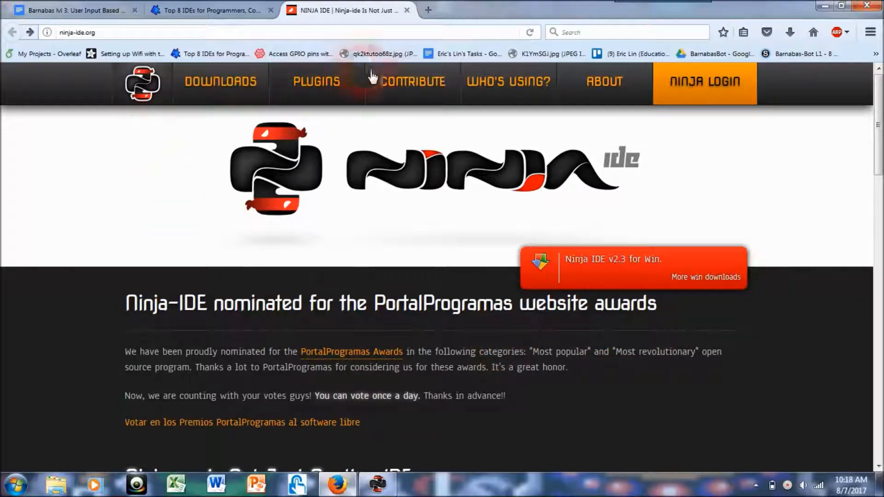
Open the Contribute page from the top navigation and read through its finances and code-help sections.
{"action": "left_click", "coordinate": [412, 81]}
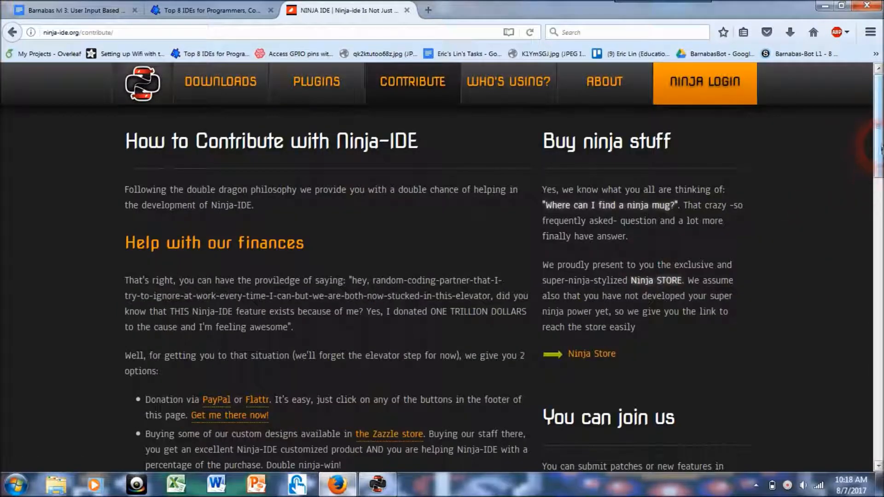
{"action": "scroll", "scroll_direction": "down", "scroll_amount": 3}
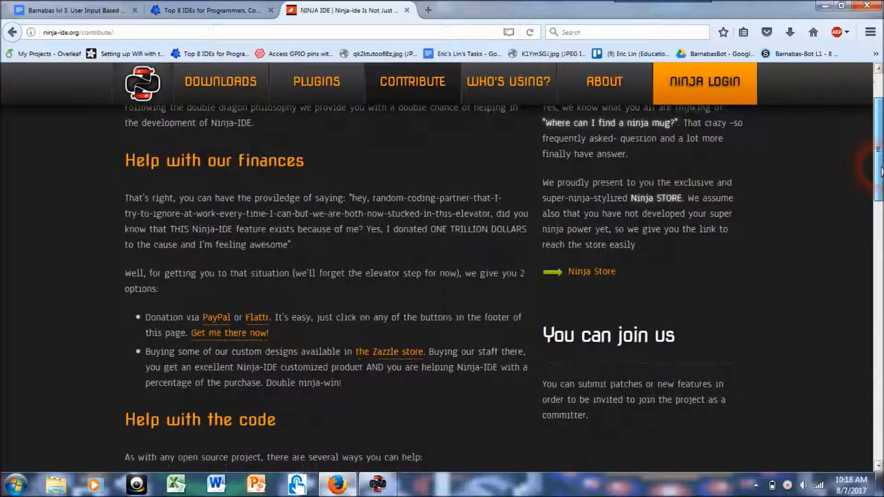
{"action": "scroll", "scroll_direction": "down", "scroll_amount": 3}
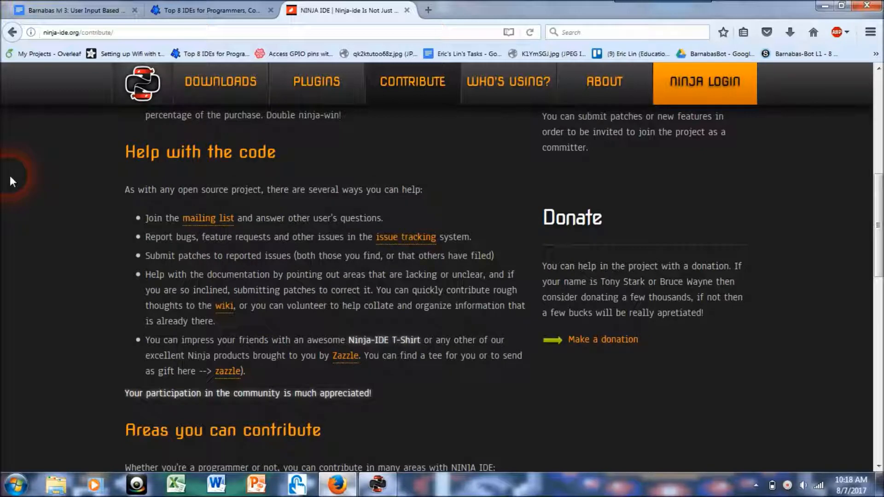
{"action": "scroll", "scroll_direction": "down", "scroll_amount": 3}
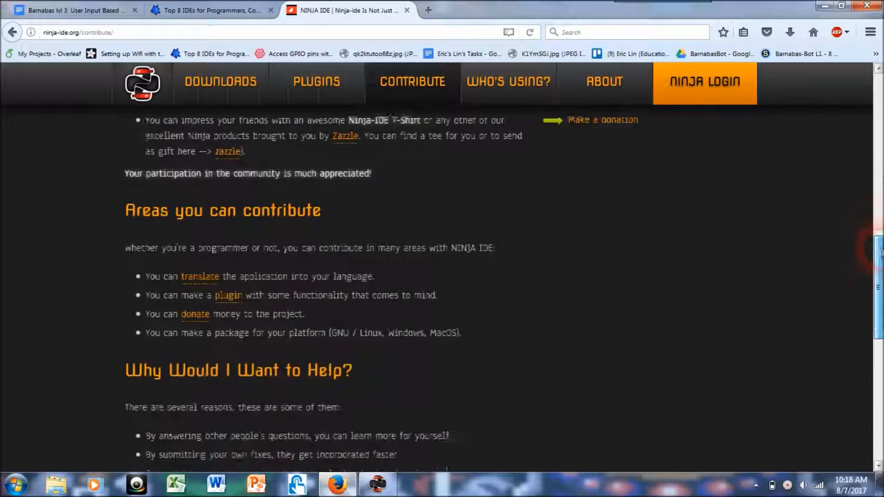
{"action": "scroll", "scroll_direction": "up", "scroll_amount": 3}
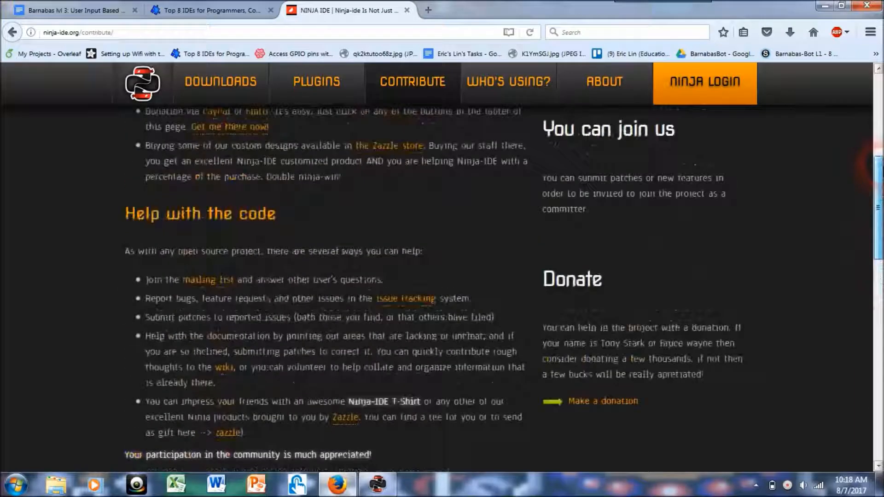
{"action": "scroll", "scroll_direction": "up", "scroll_amount": 3}
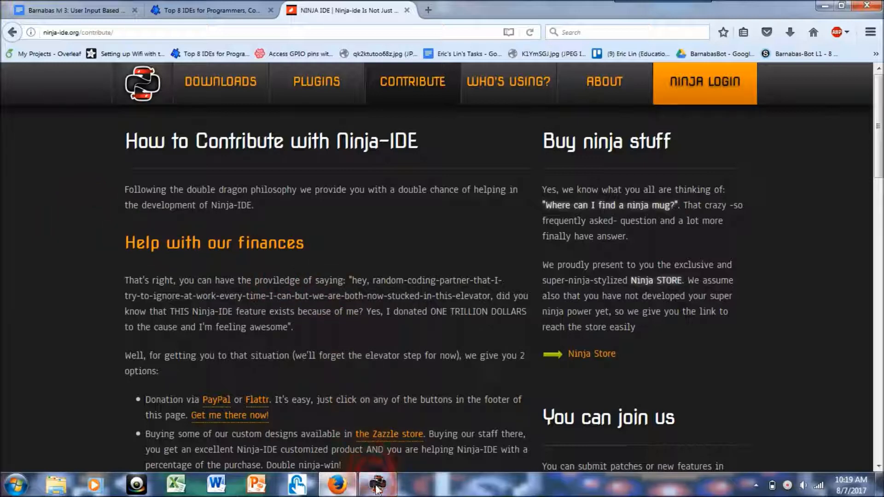
Switch to the NINJA-IDE window from the Windows taskbar.
{"action": "left_click", "coordinate": [377, 484]}
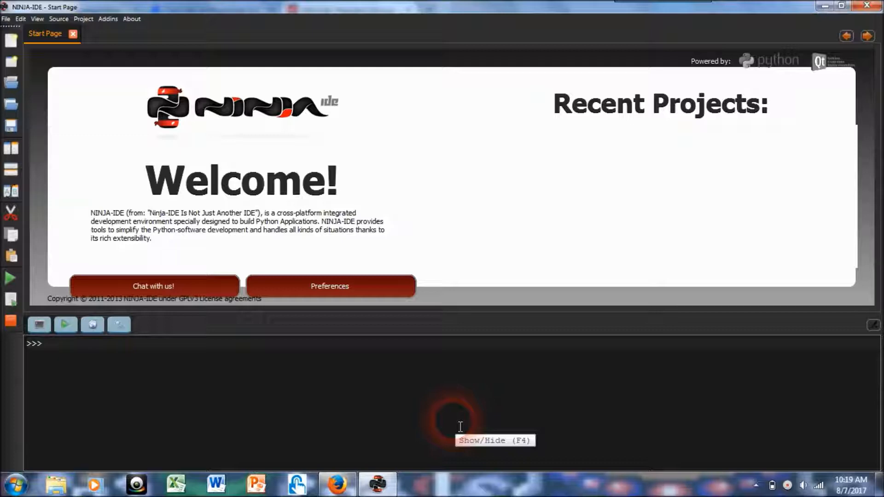
{"action": "mouse_move", "coordinate": [556, 113]}
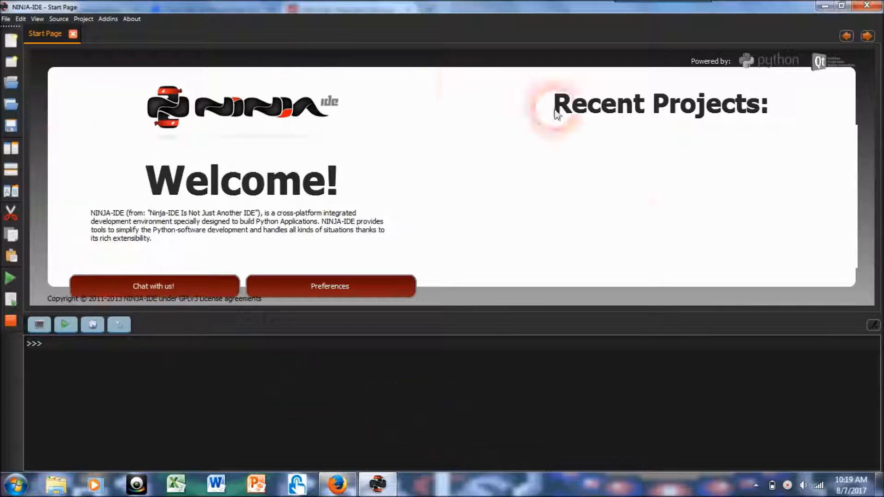
{"action": "mouse_move", "coordinate": [230, 143]}
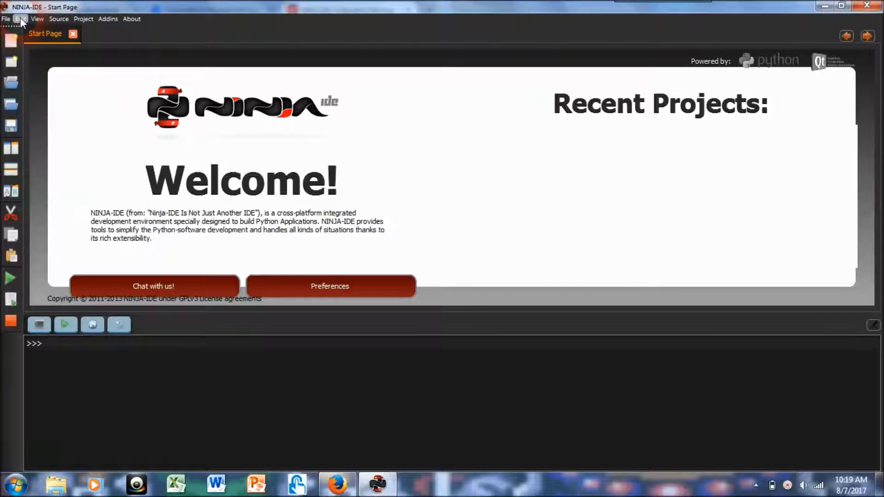
{"action": "mouse_move", "coordinate": [19, 30]}
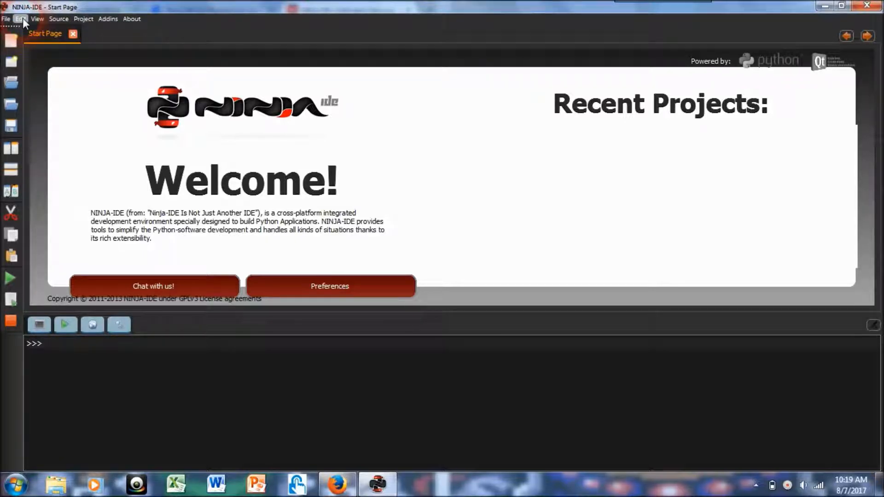
Reach the Execution settings in Preferences and browse for a new Python Path.
{"action": "left_click", "coordinate": [20, 18]}
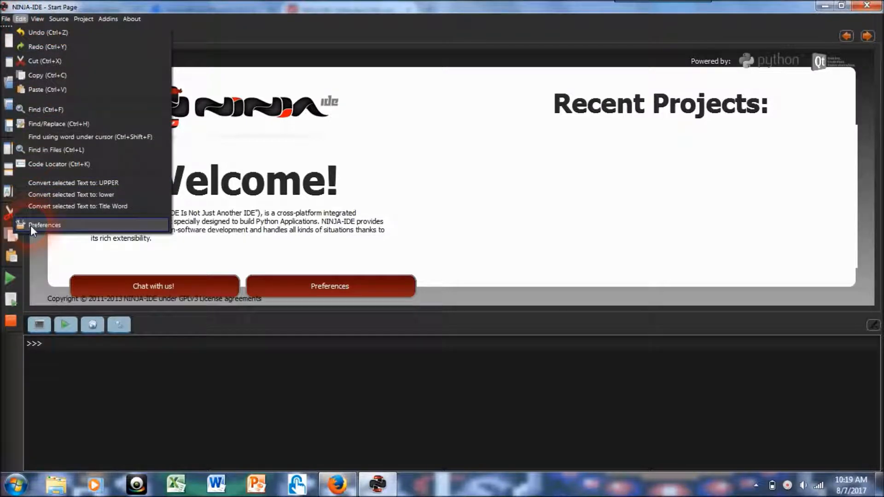
{"action": "left_click", "coordinate": [45, 225]}
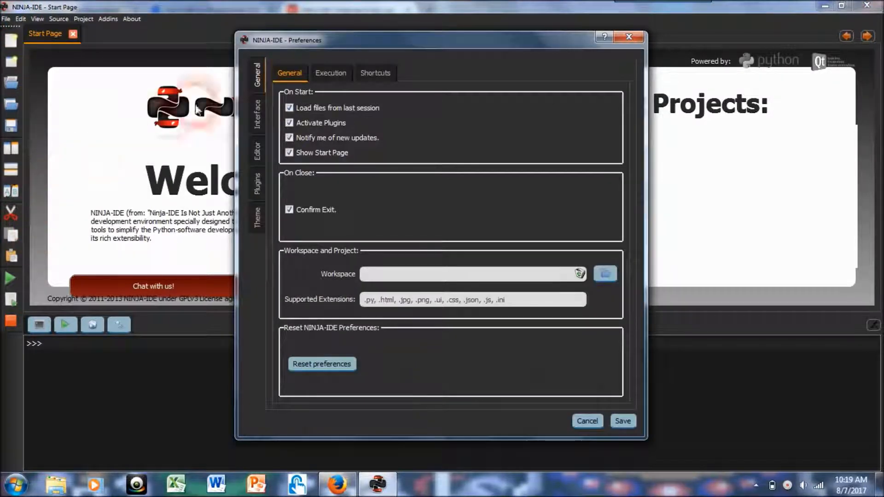
{"action": "left_click", "coordinate": [331, 73]}
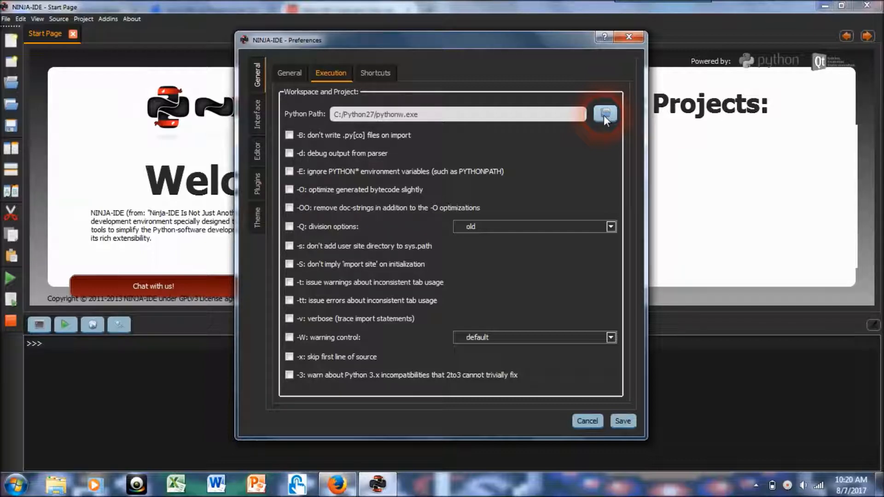
{"action": "mouse_move", "coordinate": [600, 132]}
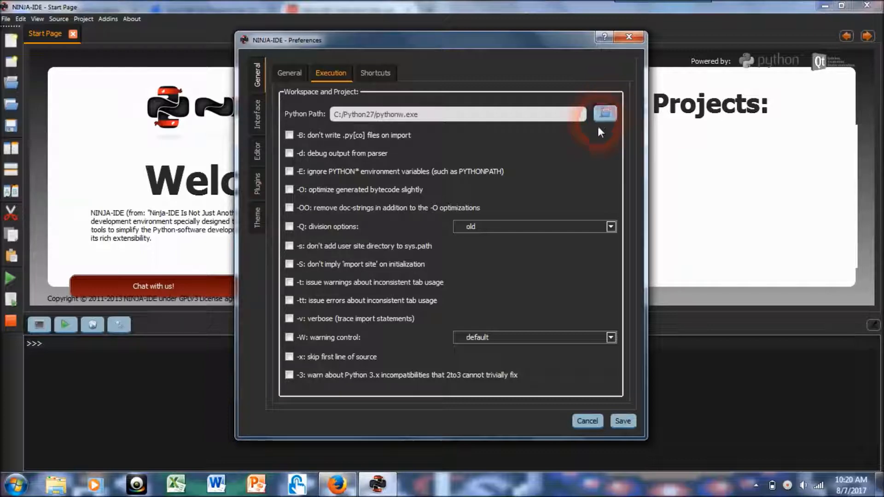
{"action": "left_click", "coordinate": [606, 113]}
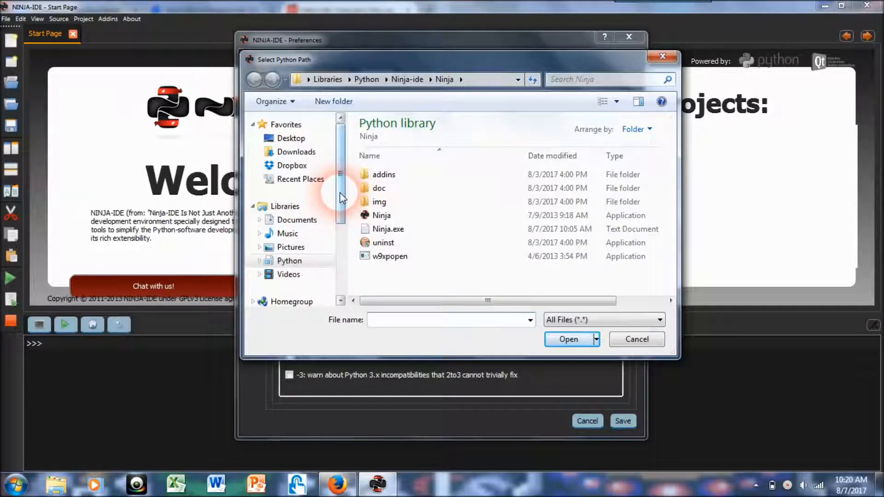
Choose C:/Python27/pythonw.exe as the execution interpreter.
{"action": "scroll", "scroll_direction": "down", "scroll_amount": 3}
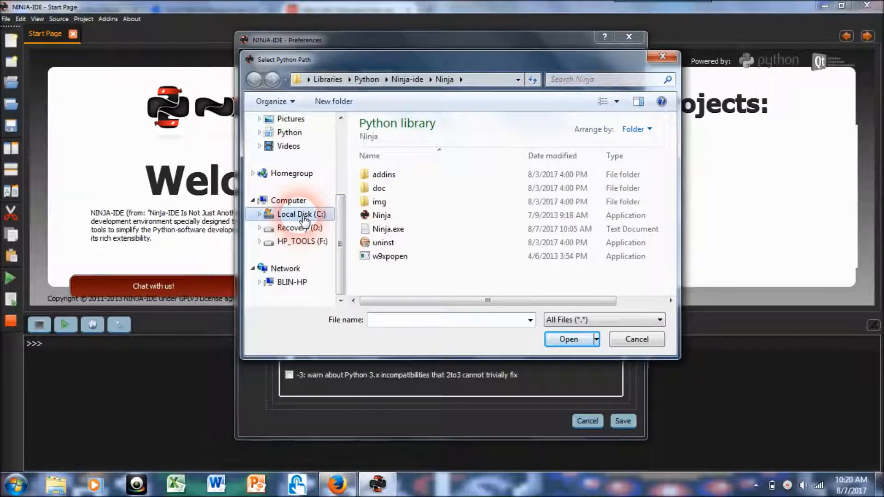
{"action": "double_click", "coordinate": [296, 214]}
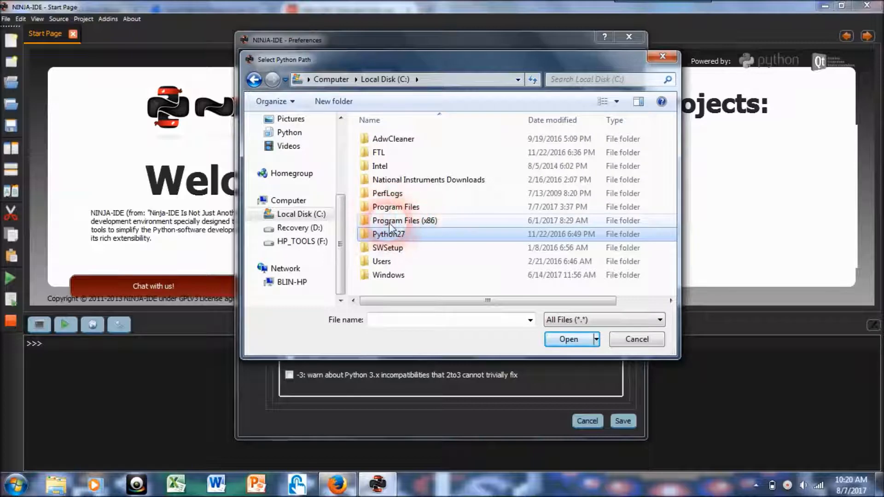
{"action": "left_click", "coordinate": [389, 234]}
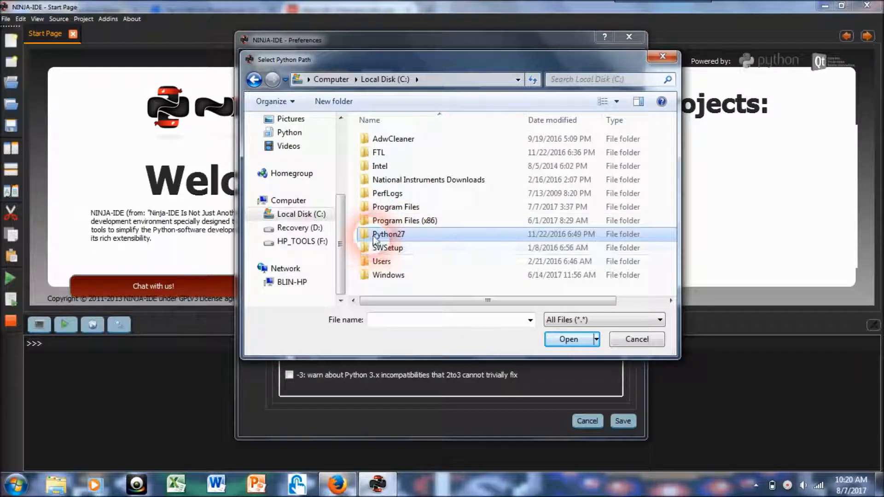
{"action": "double_click", "coordinate": [388, 234]}
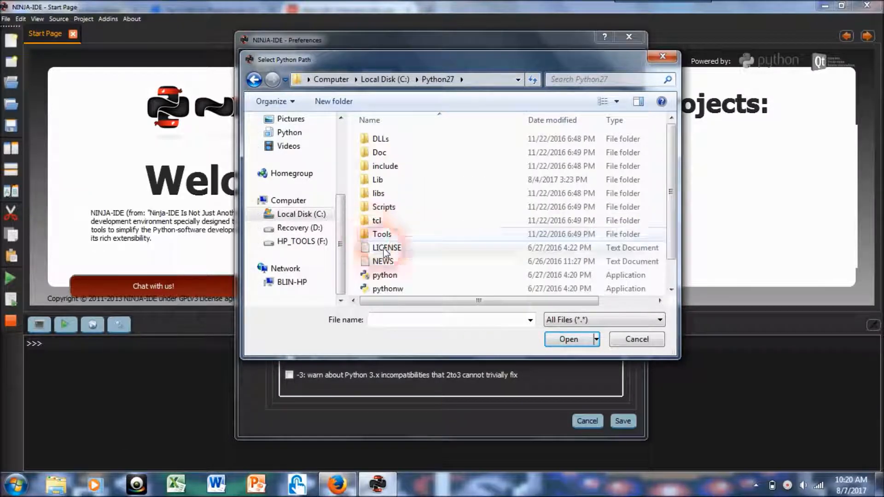
{"action": "scroll", "scroll_direction": "down", "scroll_amount": 3}
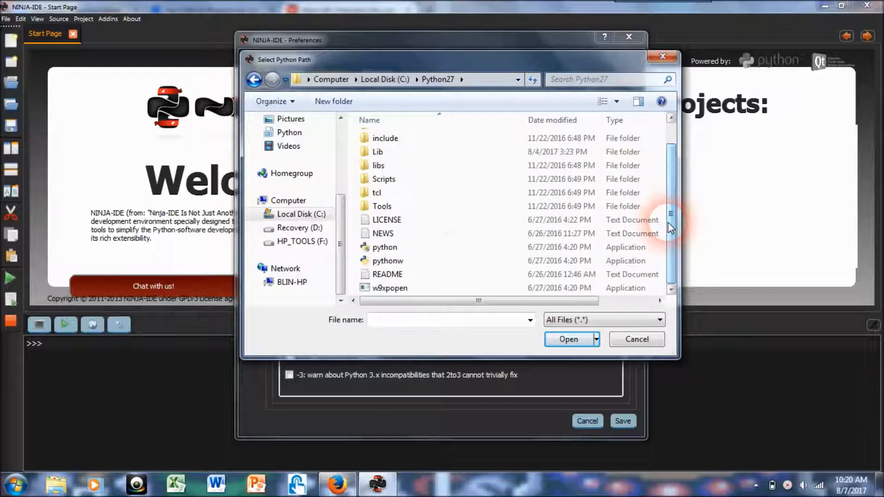
{"action": "left_click", "coordinate": [387, 261]}
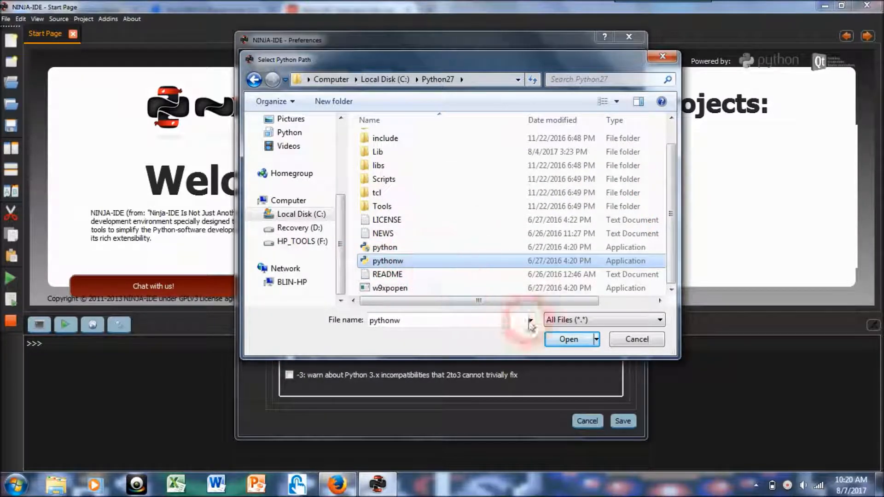
{"action": "left_click", "coordinate": [568, 339]}
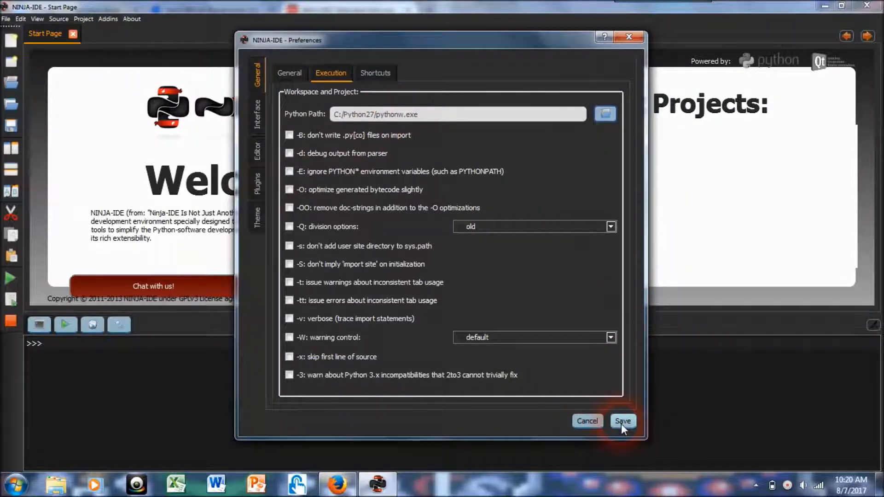
Save the Preferences with the new Python path.
{"action": "left_click", "coordinate": [622, 420]}
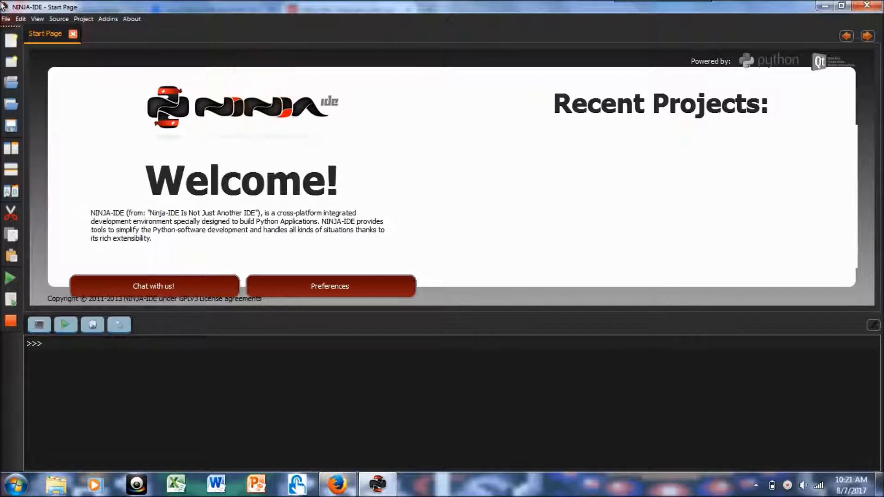
Create a blank New Document via File > New File and bring it to the front.
{"action": "left_click", "coordinate": [6, 18]}
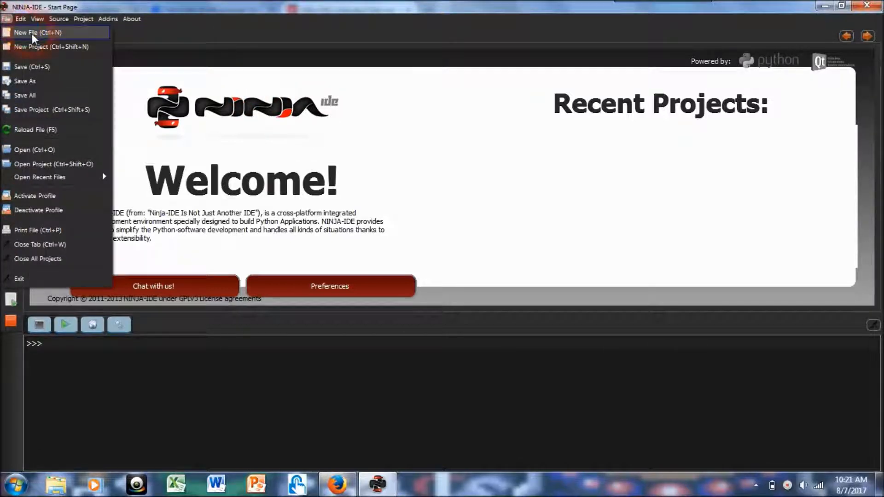
{"action": "left_click", "coordinate": [37, 32]}
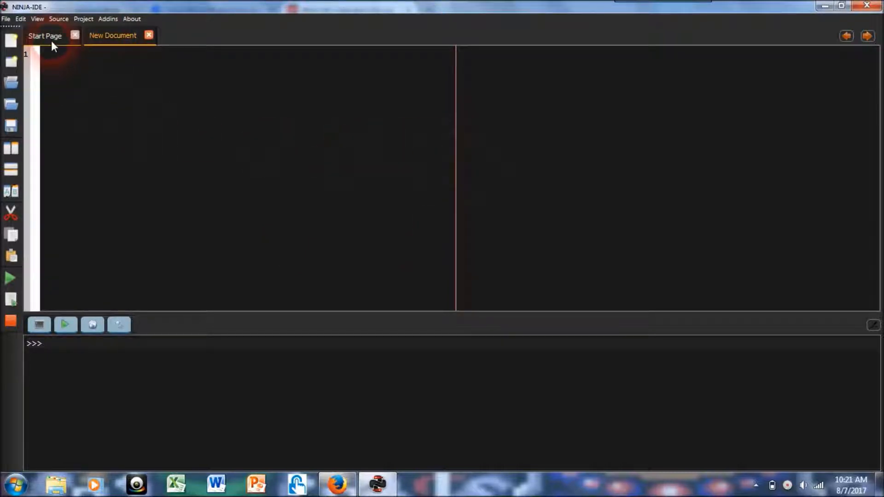
{"action": "left_click", "coordinate": [45, 35]}
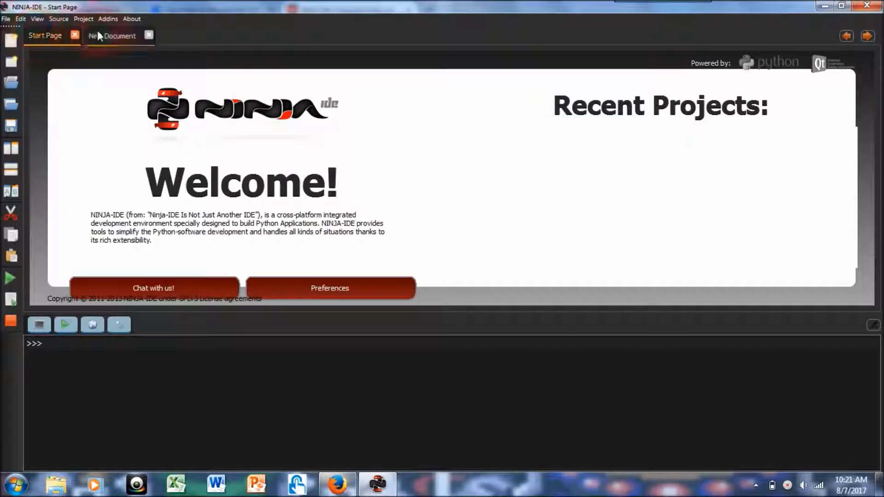
{"action": "left_click", "coordinate": [113, 35]}
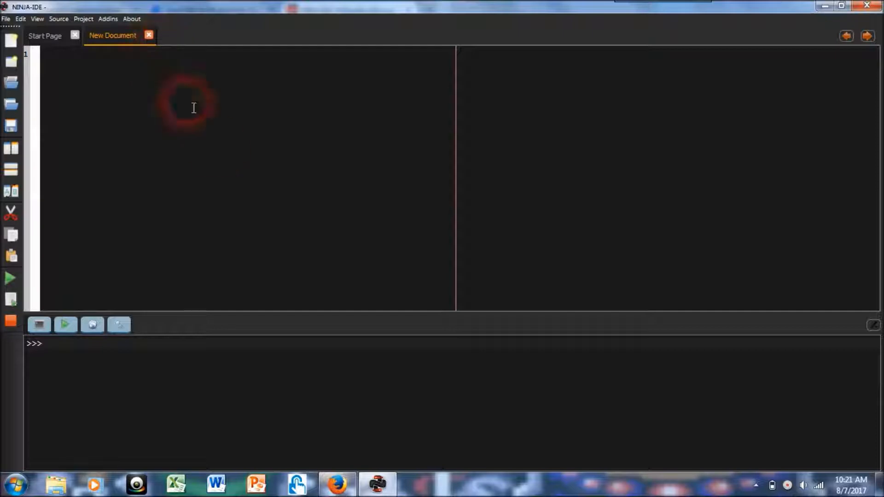
{"action": "mouse_move", "coordinate": [157, 191]}
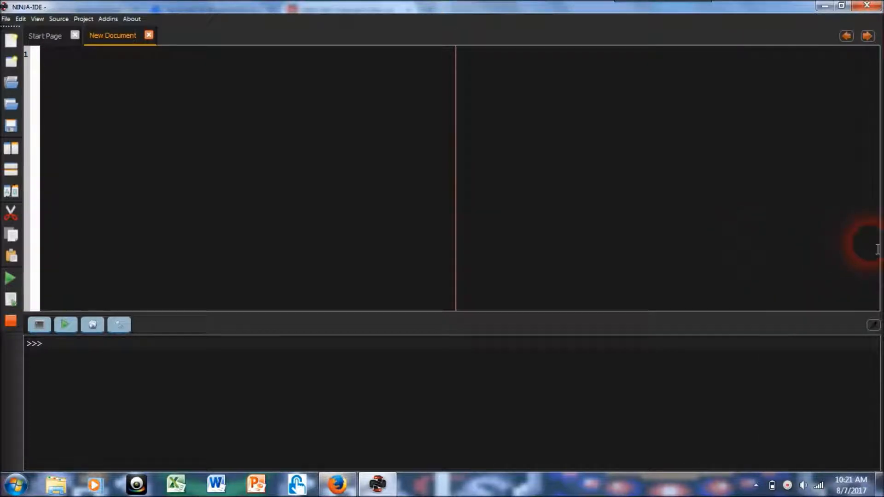
{"action": "mouse_move", "coordinate": [292, 229]}
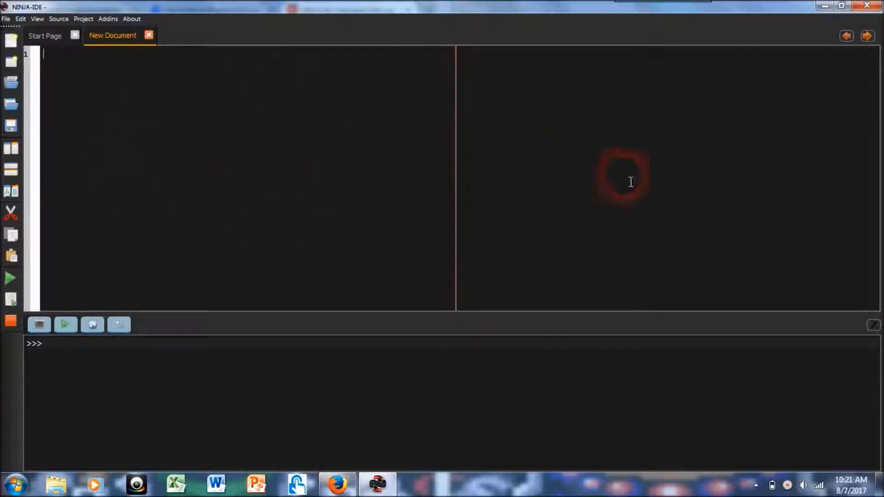
{"action": "mouse_move", "coordinate": [147, 148]}
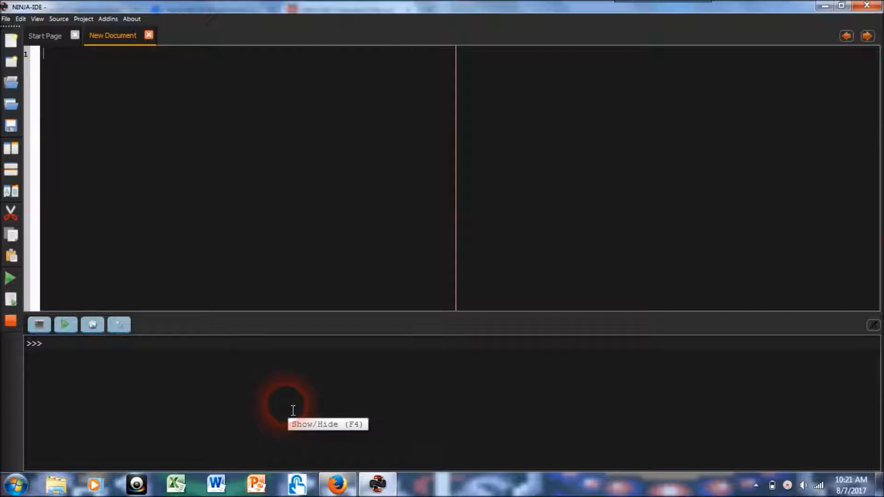
Write print("Hello World!") on line 1 of the new document.
{"action": "type", "text": "pri"}
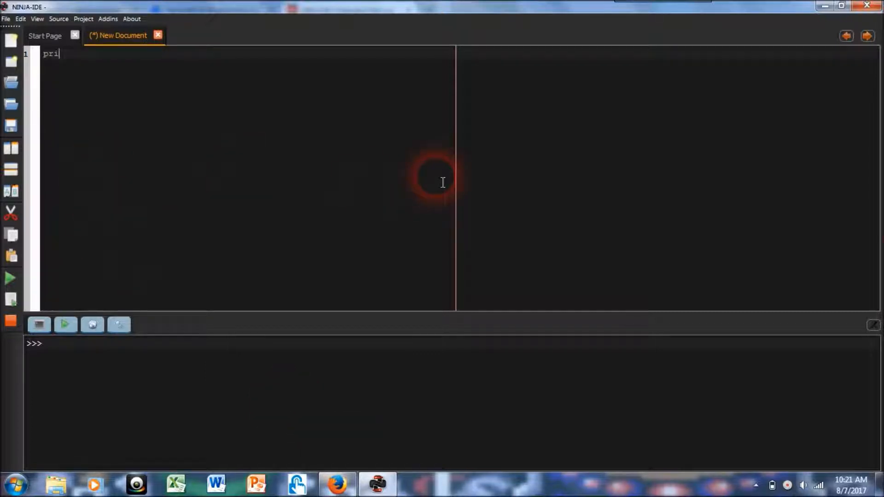
{"action": "type", "text": "nt(\"\")"}
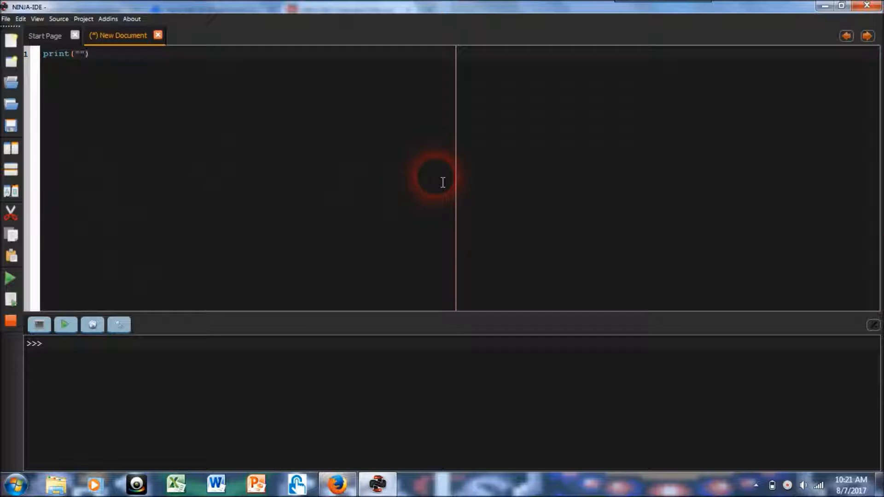
{"action": "type", "text": "Hello World!"}
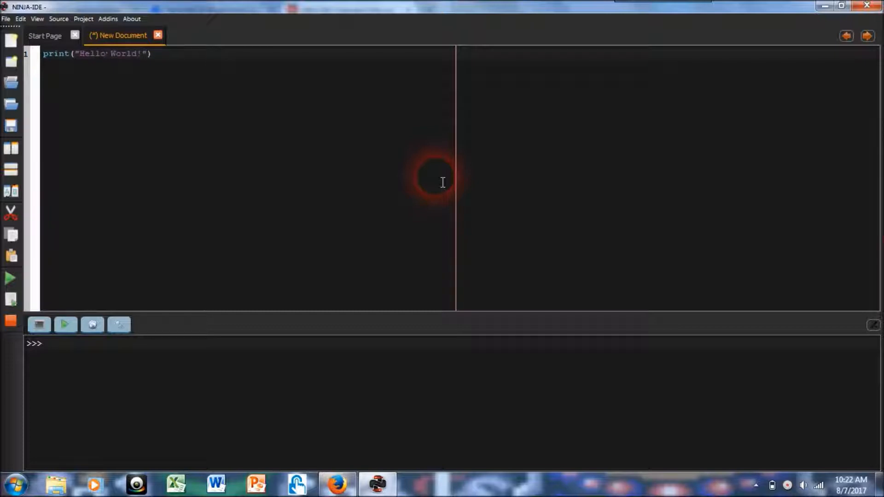
{"action": "mouse_move", "coordinate": [280, 90]}
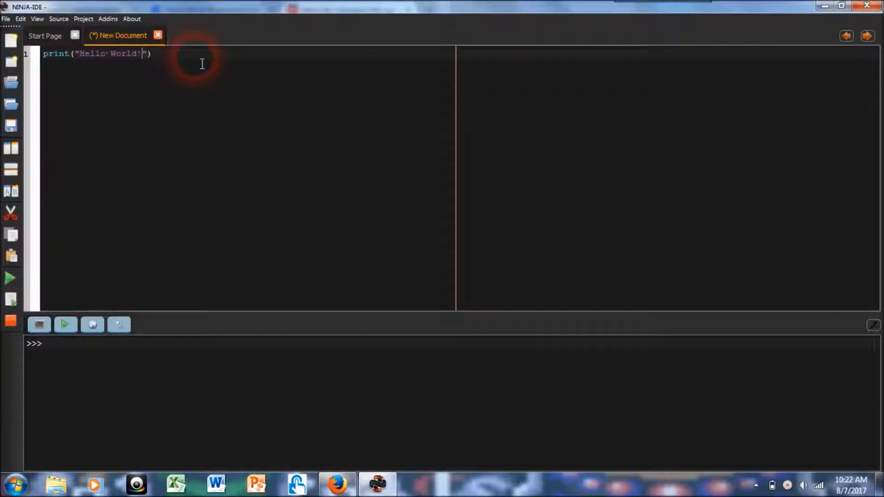
{"action": "mouse_move", "coordinate": [251, 229]}
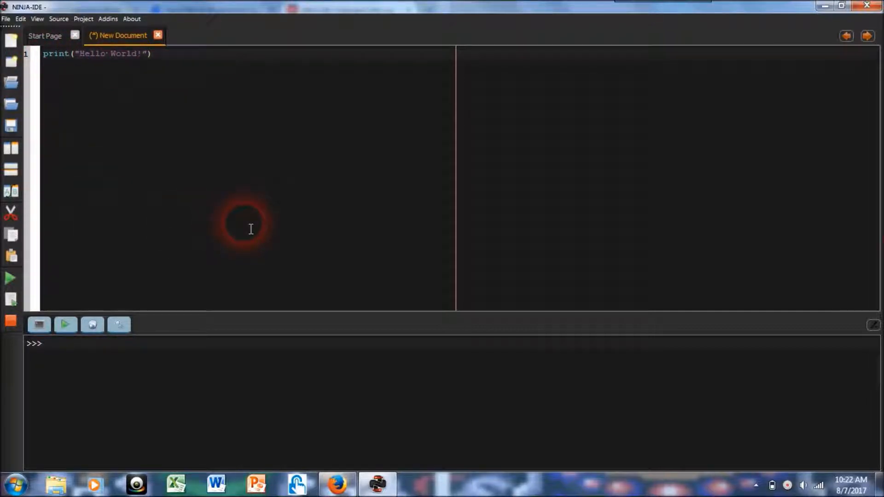
{"action": "mouse_move", "coordinate": [217, 199]}
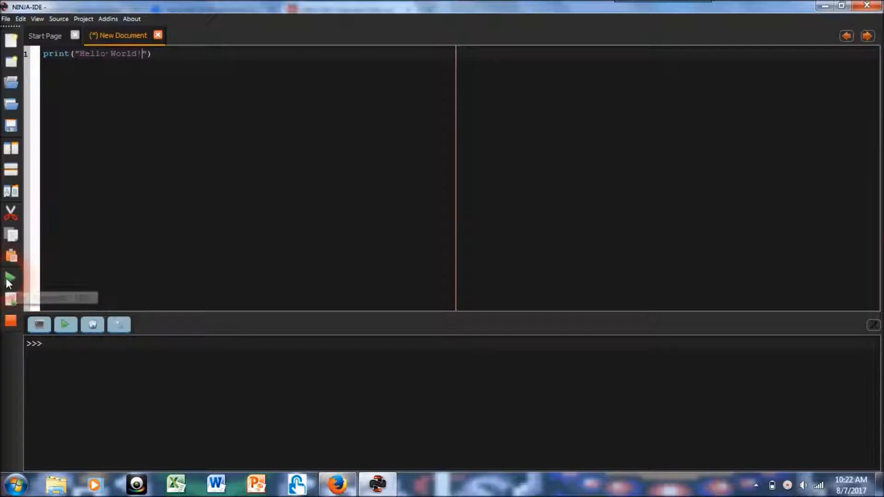
{"action": "mouse_move", "coordinate": [10, 299]}
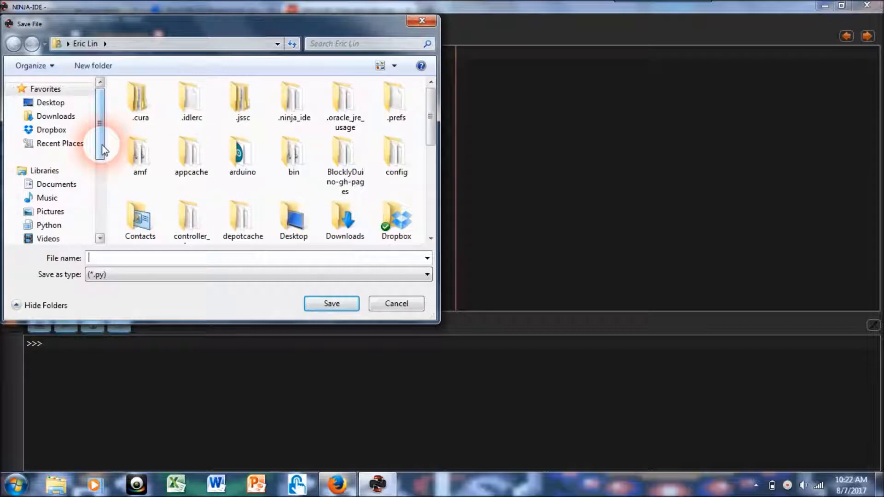
Save the script as ex.py in Libraries > Python > barnabaslvl3, replacing the existing file.
{"action": "scroll", "scroll_direction": "down", "scroll_amount": 3}
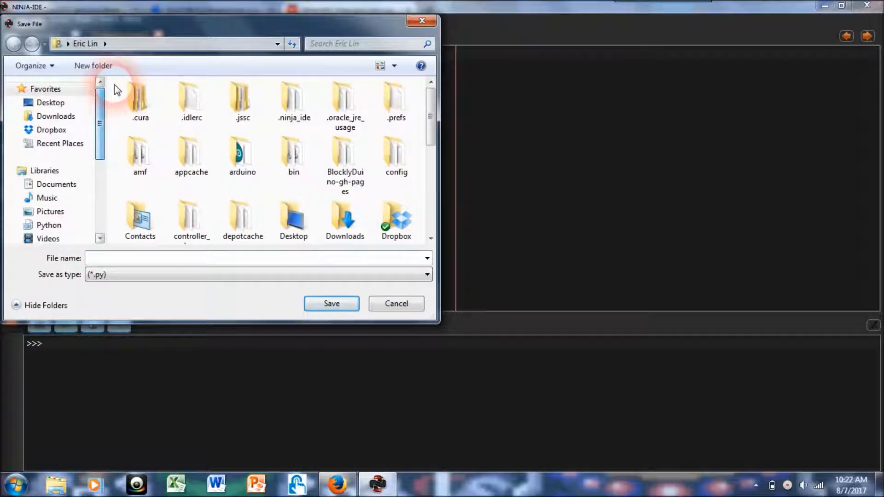
{"action": "left_click", "coordinate": [48, 225]}
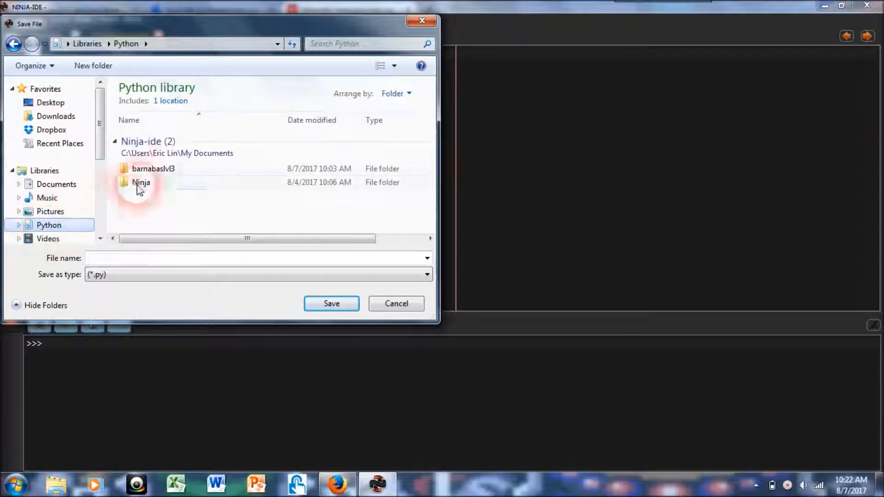
{"action": "double_click", "coordinate": [153, 169]}
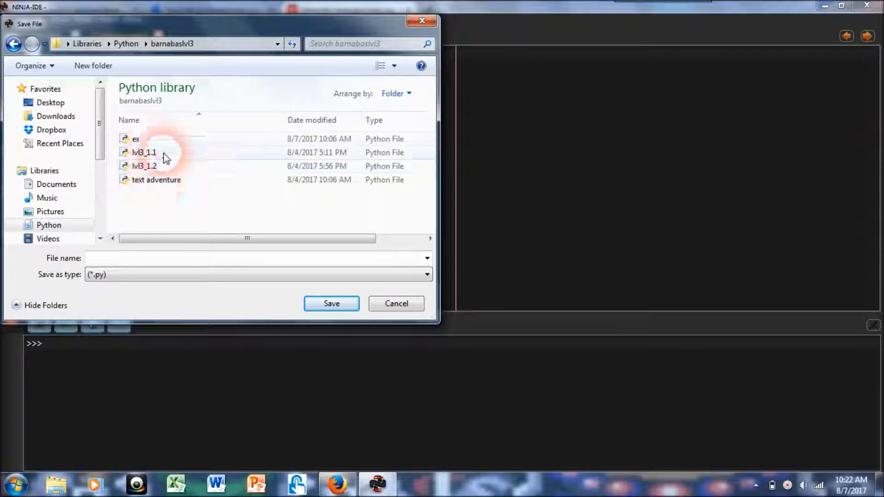
{"action": "left_click", "coordinate": [135, 139]}
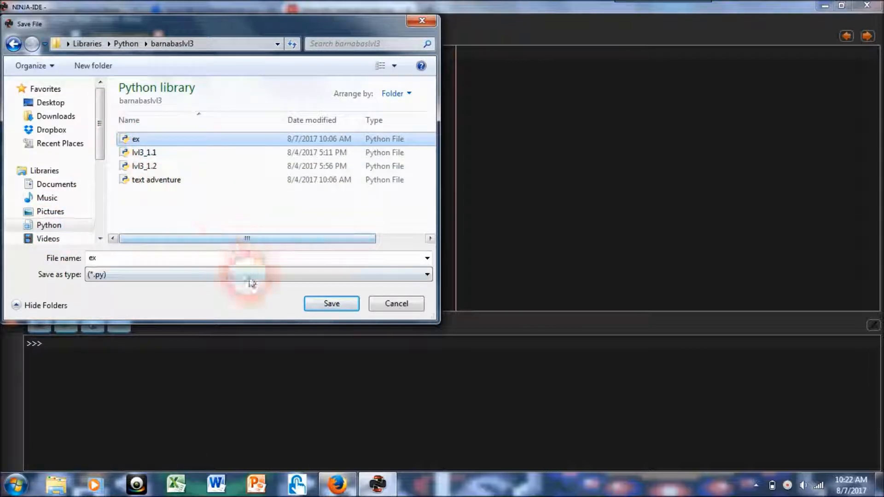
{"action": "left_click", "coordinate": [331, 303]}
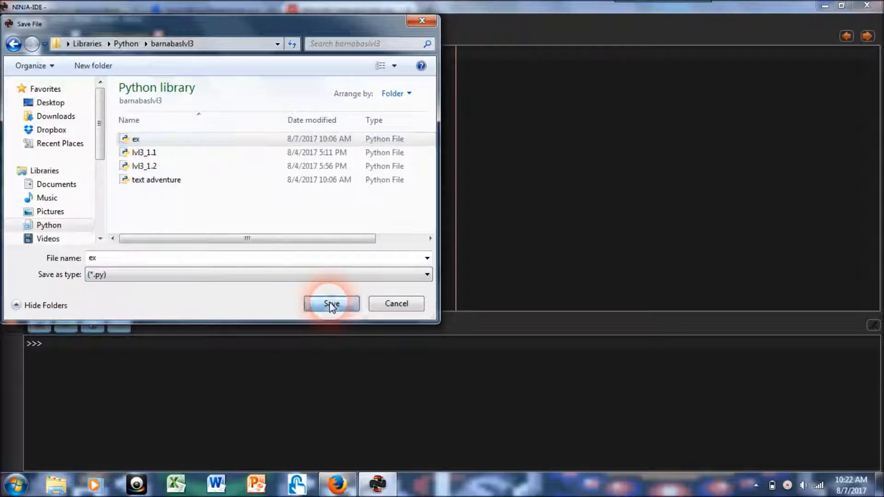
{"action": "left_click", "coordinate": [332, 303]}
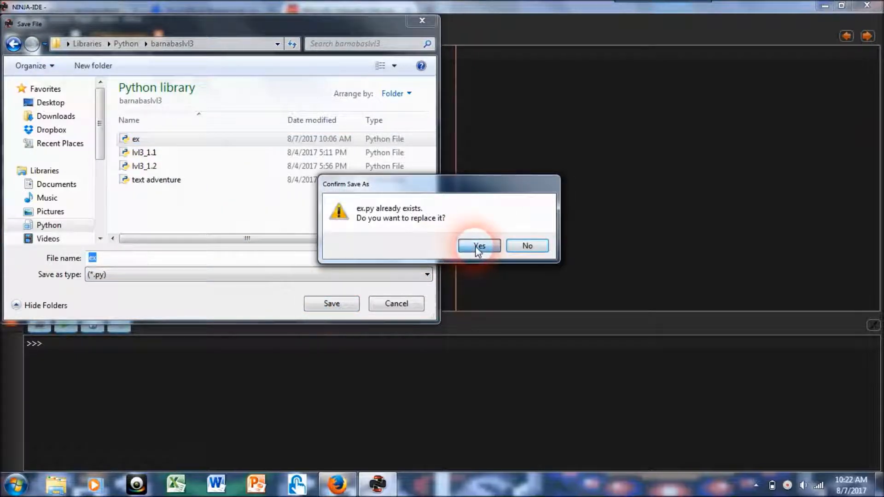
{"action": "left_click", "coordinate": [478, 246]}
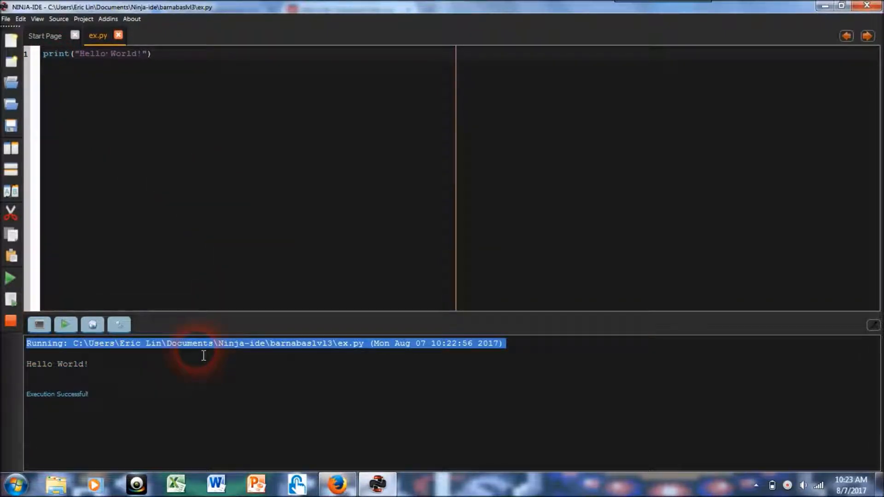
Place the cursor at the opening quote of the Hello World string to remove it.
{"action": "double_click", "coordinate": [73, 363]}
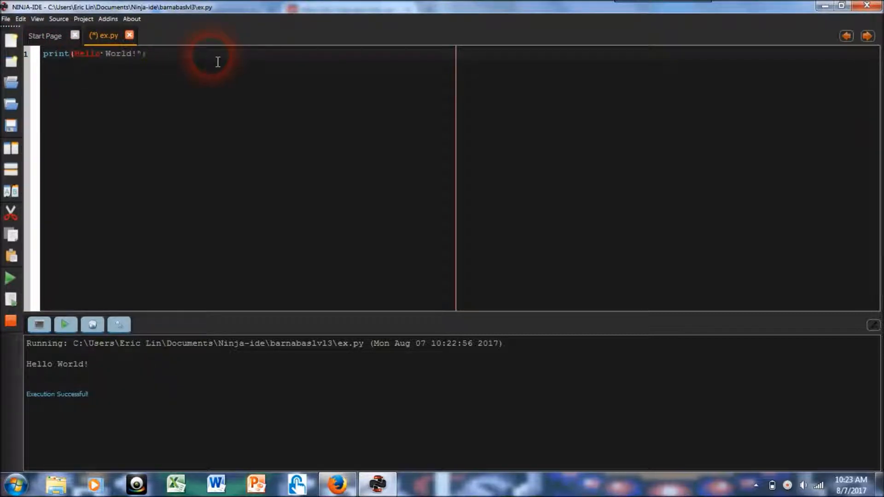
Remove the closing quote and run ex.py, getting SyntaxError: invalid syntax, then start clearing the line.
{"action": "key", "text": "Backspace"}
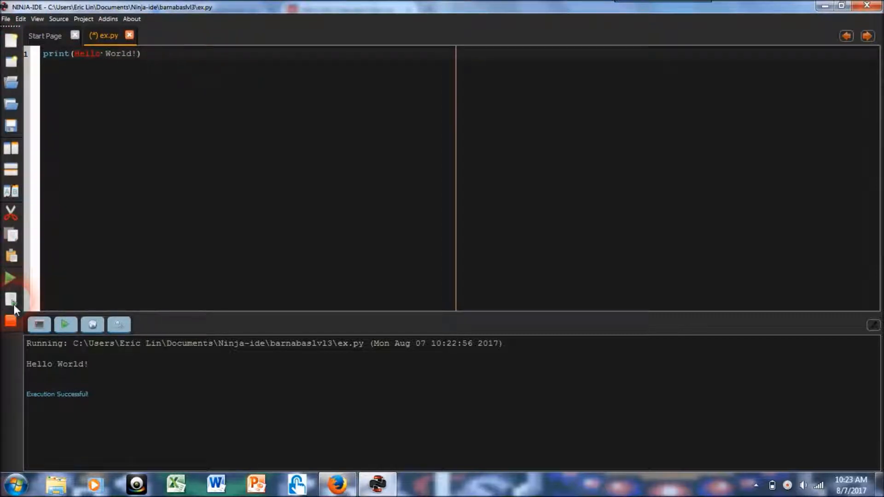
{"action": "mouse_move", "coordinate": [11, 301]}
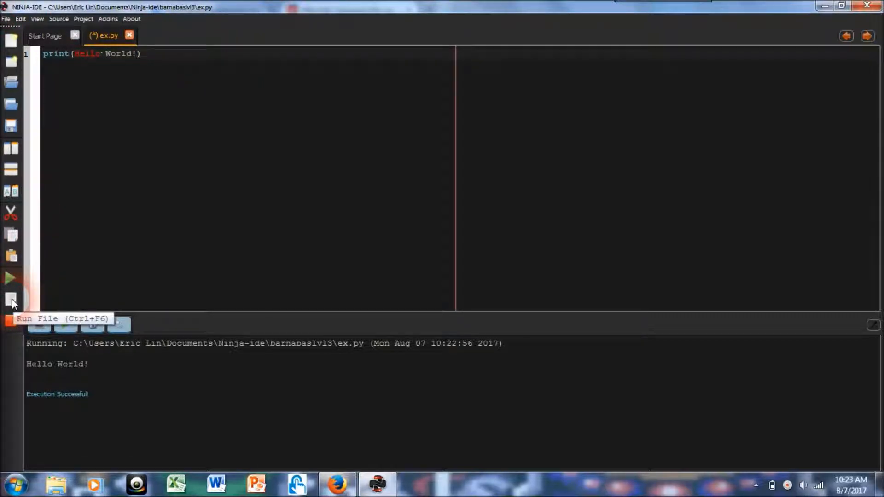
{"action": "left_click", "coordinate": [11, 300]}
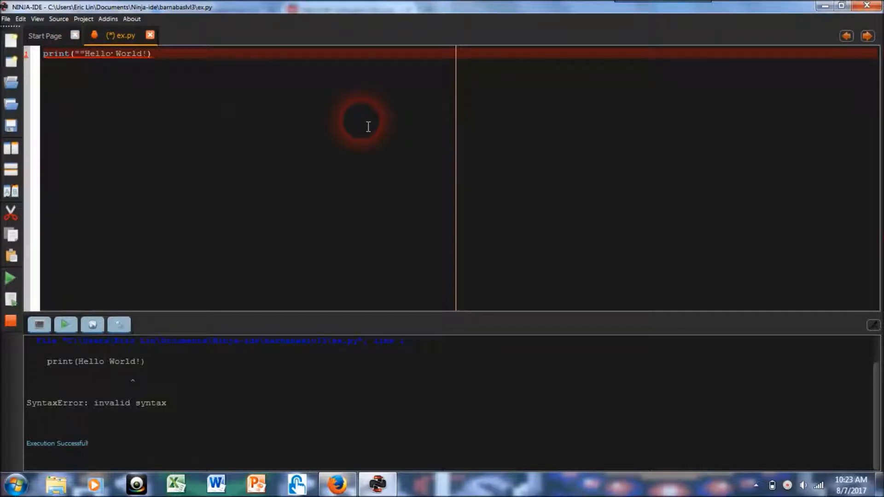
{"action": "key", "text": "Backspace"}
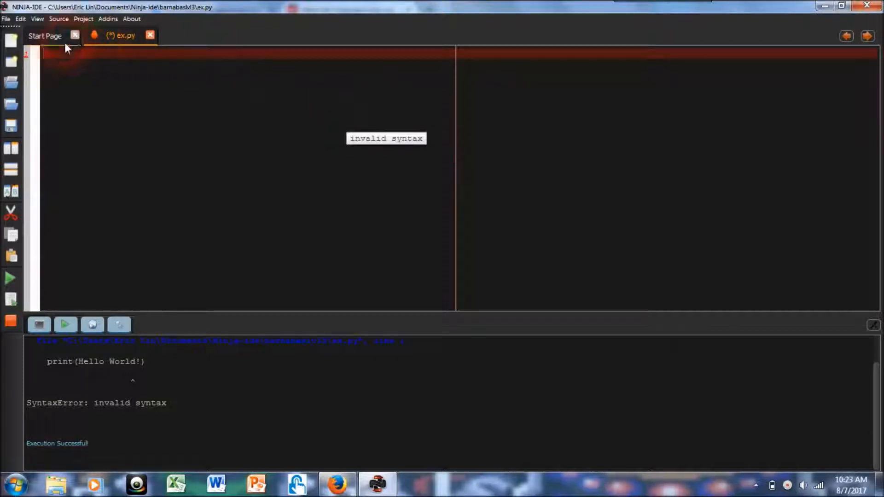
Close the Start Page tab, leaving only ex.py open.
{"action": "left_click", "coordinate": [74, 35]}
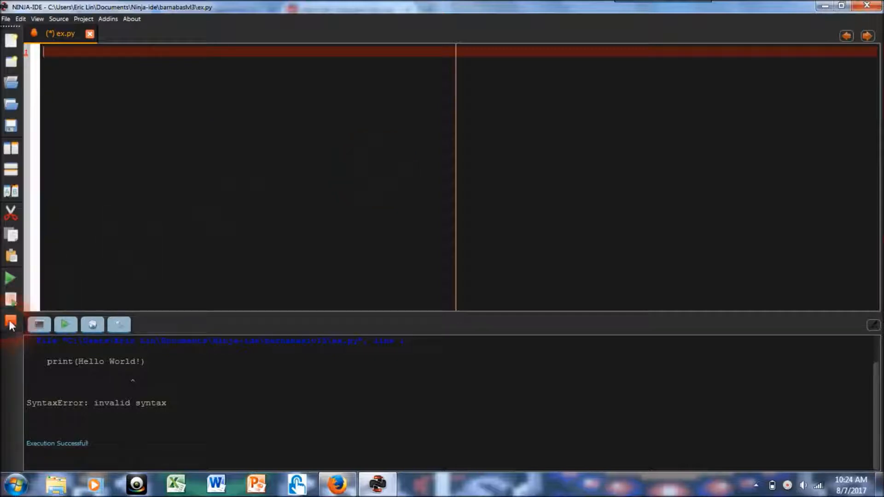
{"action": "mouse_move", "coordinate": [10, 325]}
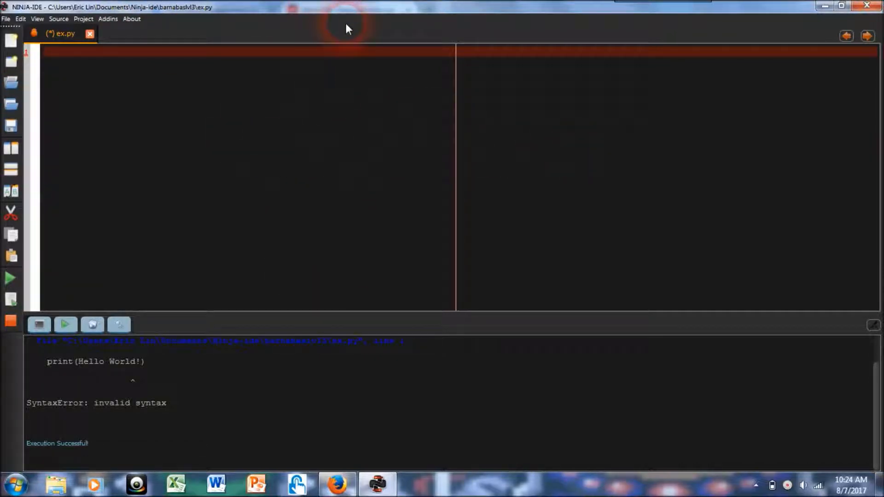
Write raw_input("What is your name? >") on line 1, quoting the prompt text.
{"action": "type", "text": "raw_"}
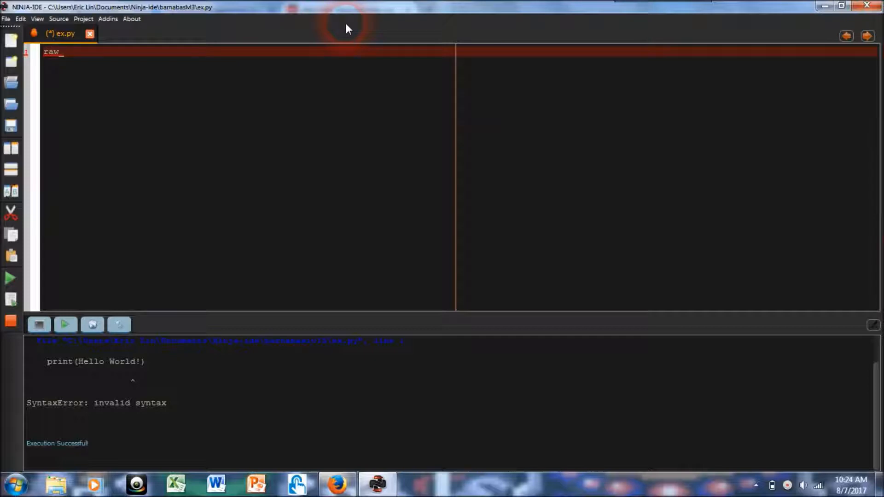
{"action": "type", "text": "input"}
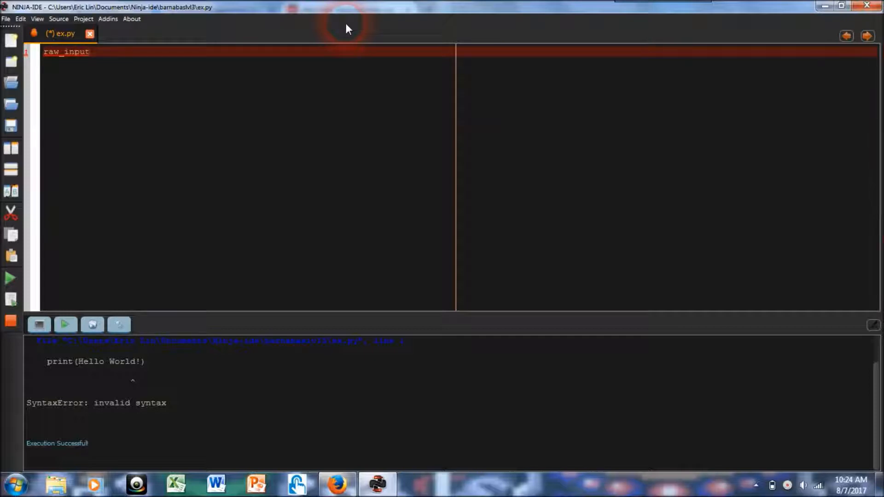
{"action": "type", "text": "(What is your"}
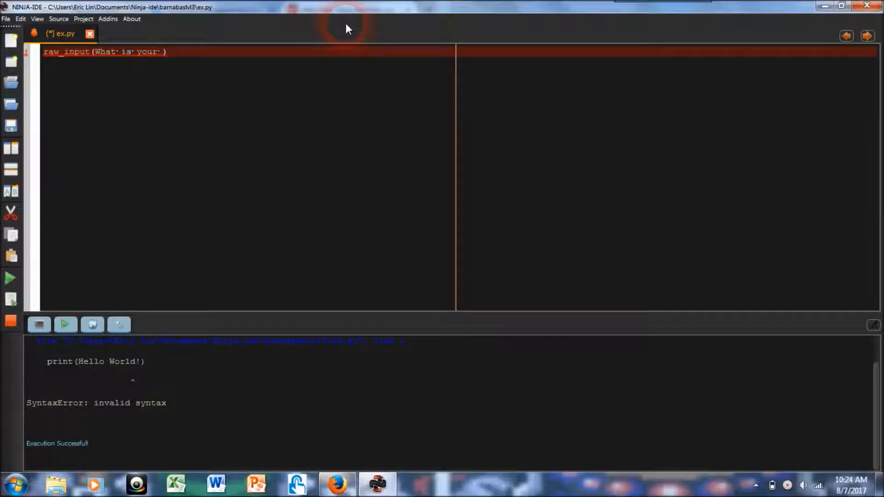
{"action": "type", "text": "name>"}
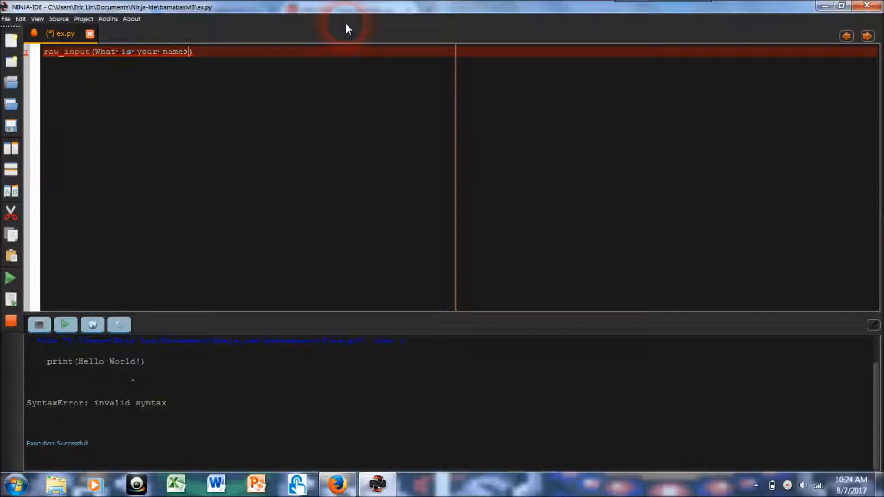
{"action": "type", "text": "?"}
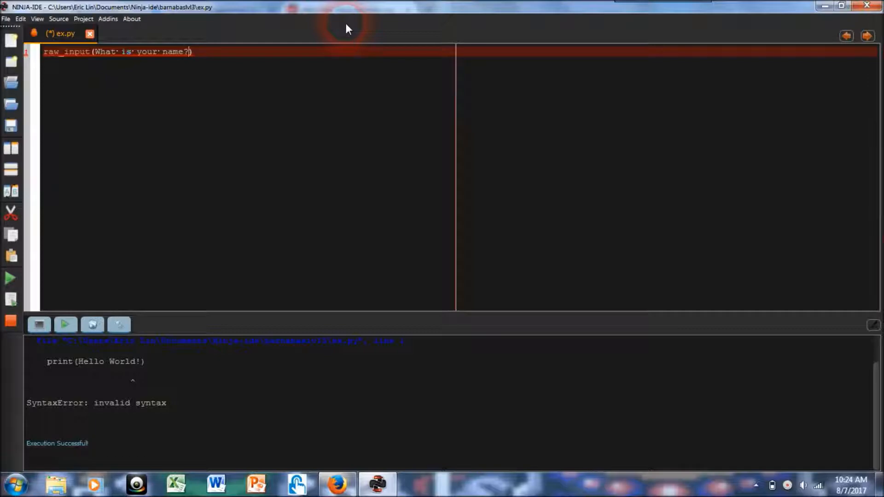
{"action": "type", "text": ">"}
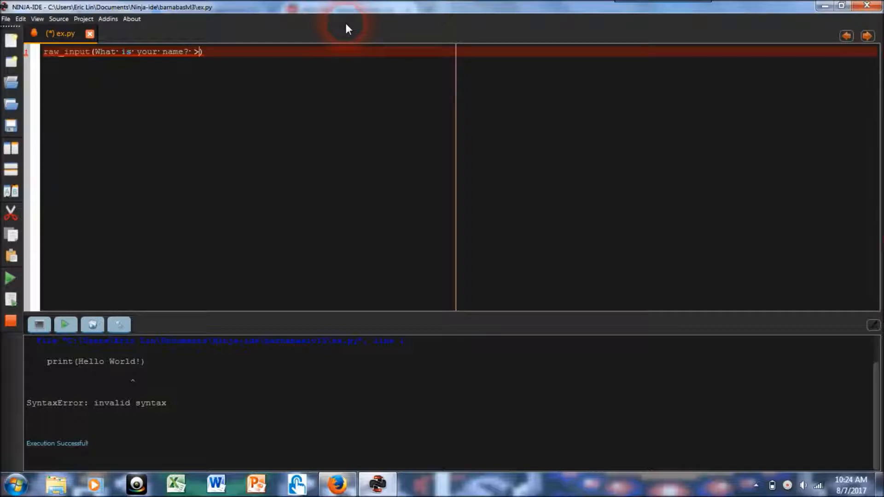
{"action": "type", "text": "\""}
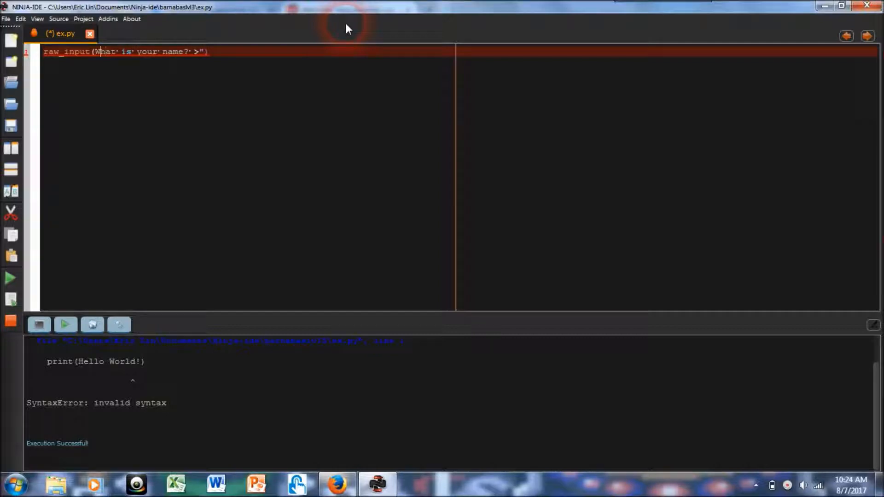
{"action": "type", "text": "\"\""}
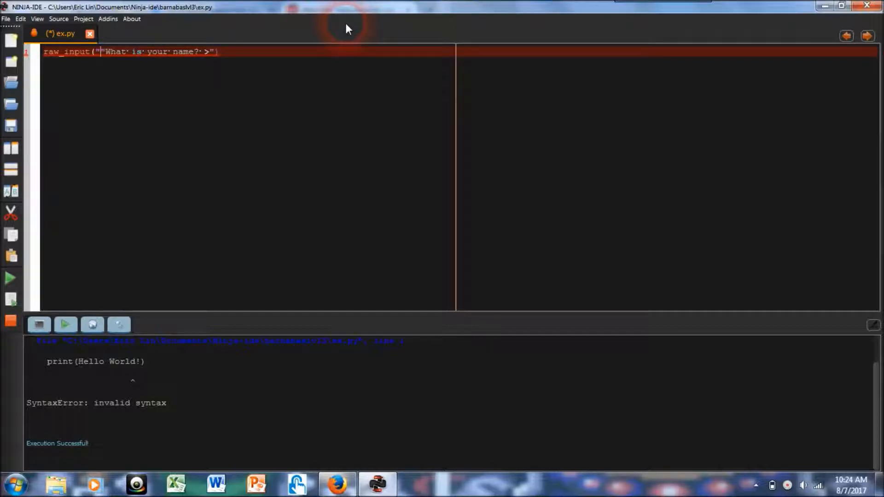
{"action": "mouse_move", "coordinate": [274, 56]}
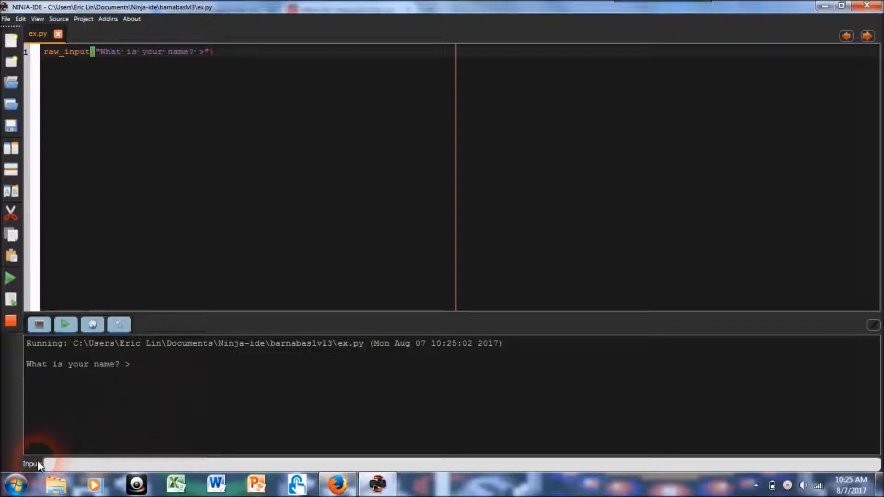
Answer the running script's name prompt with Eric in the Input field.
{"action": "left_click", "coordinate": [34, 463]}
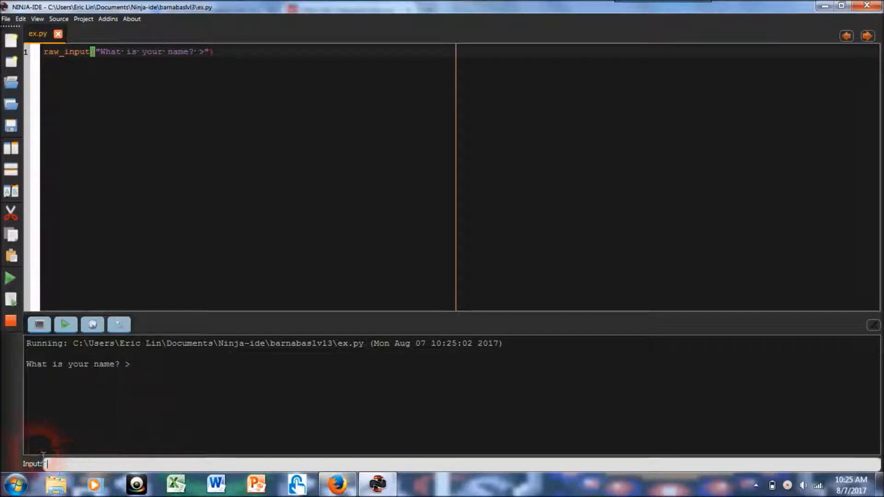
{"action": "type", "text": "Eric"}
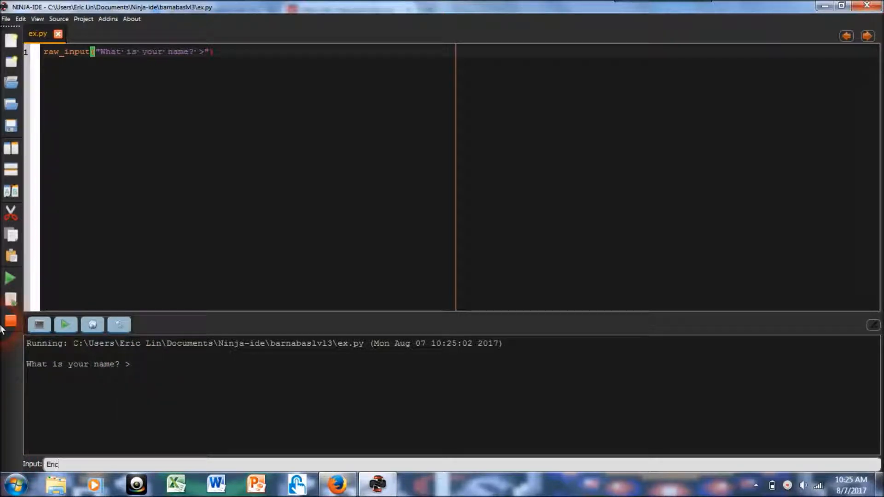
{"action": "key", "text": "enter"}
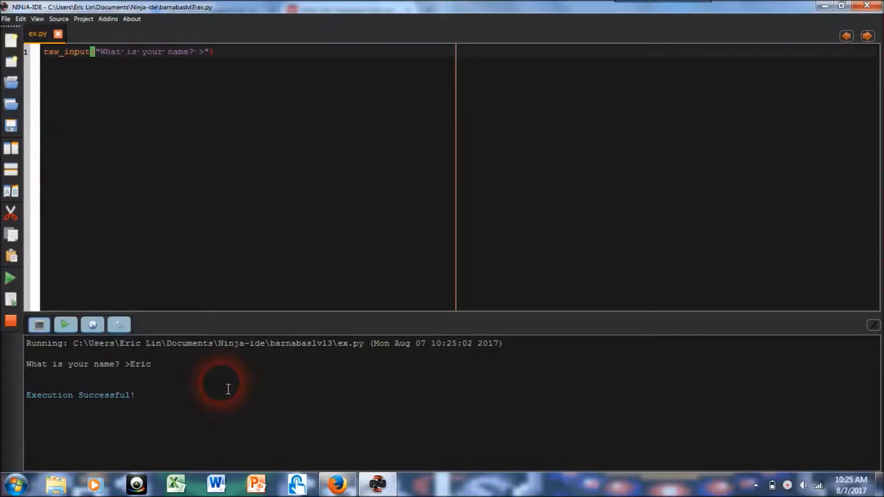
{"action": "mouse_move", "coordinate": [787, 487]}
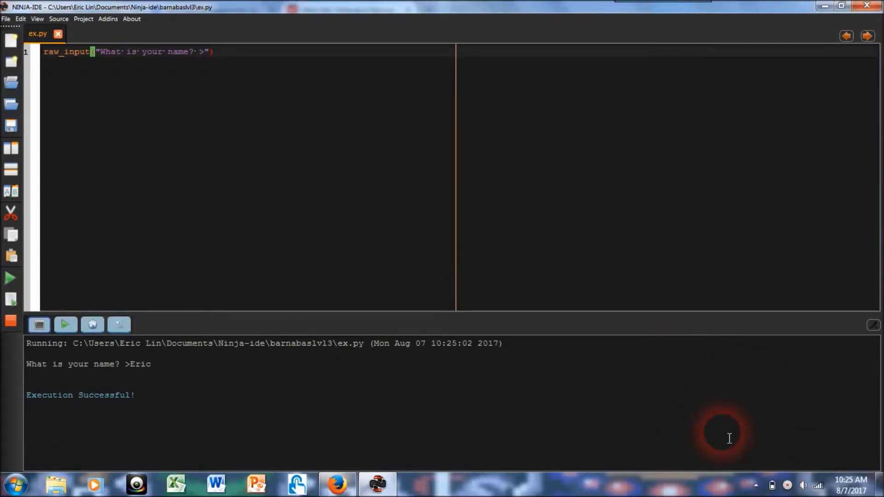
{"action": "mouse_move", "coordinate": [786, 487]}
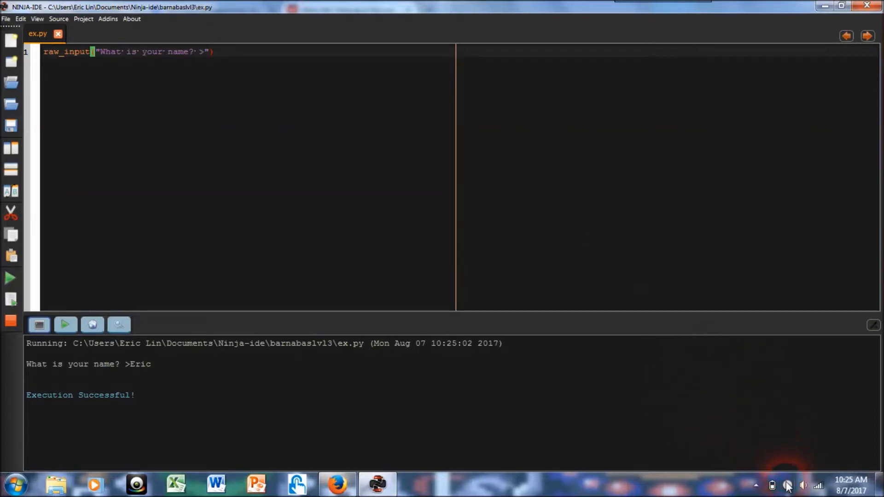